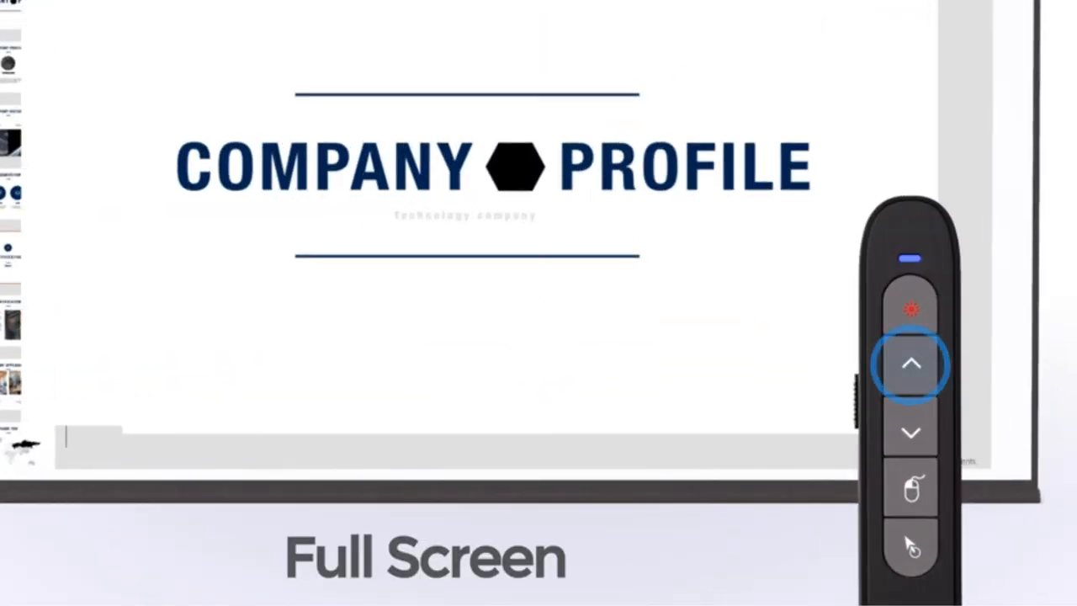
Step: Advance from the Company Profile title slide to the 2008/2018 milestones slide
click(911, 363)
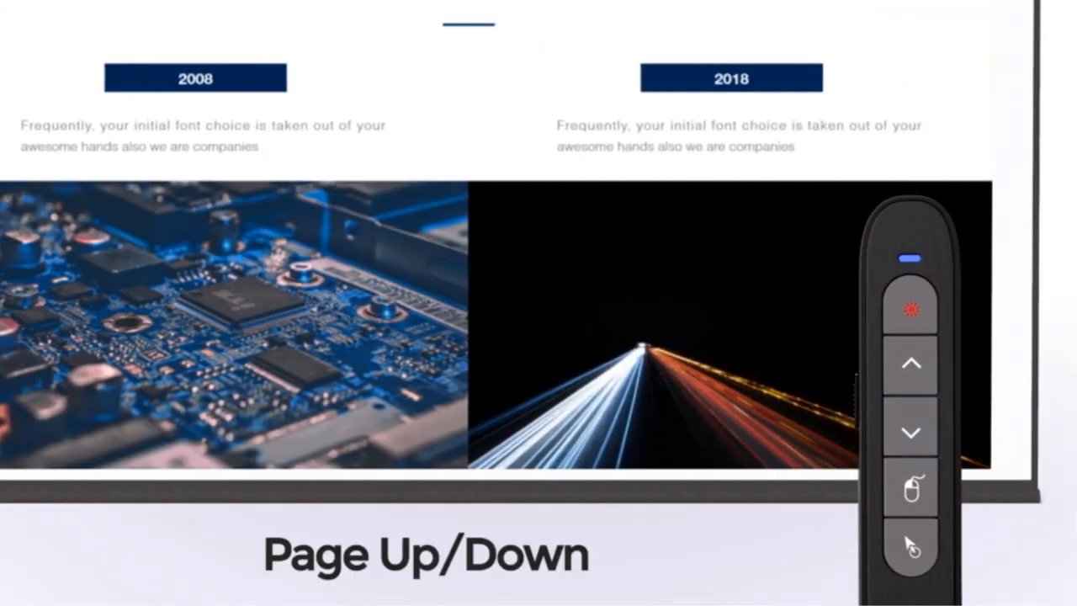